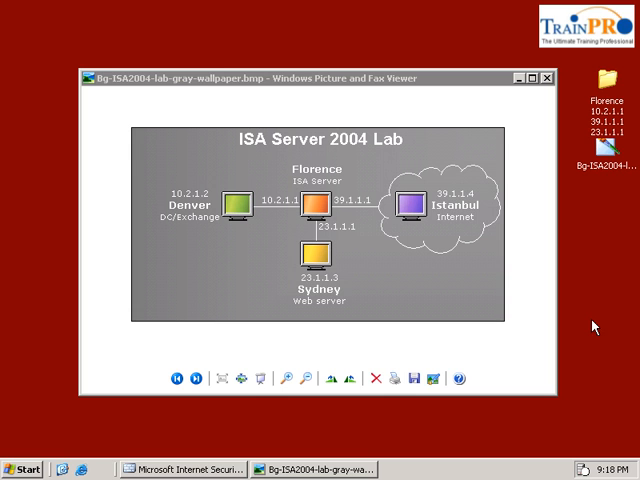
Open a Command Prompt, go to the C root, and start FTP to 39.1.1.4.
click(20, 470)
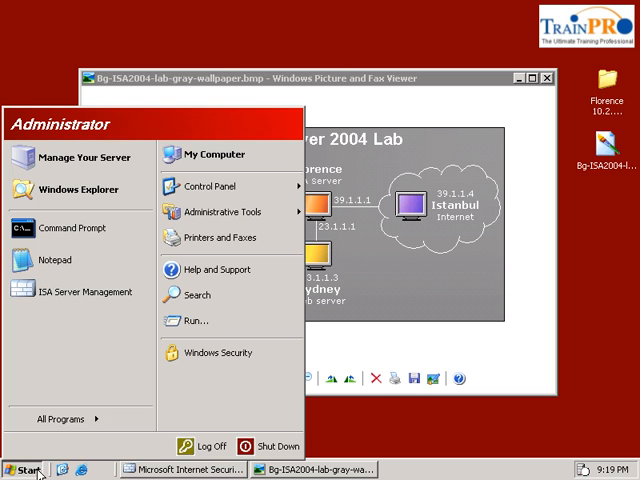
click(74, 228)
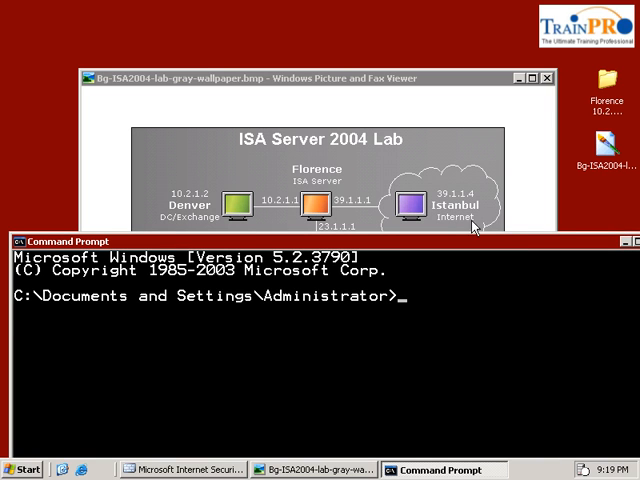
text(cd\)
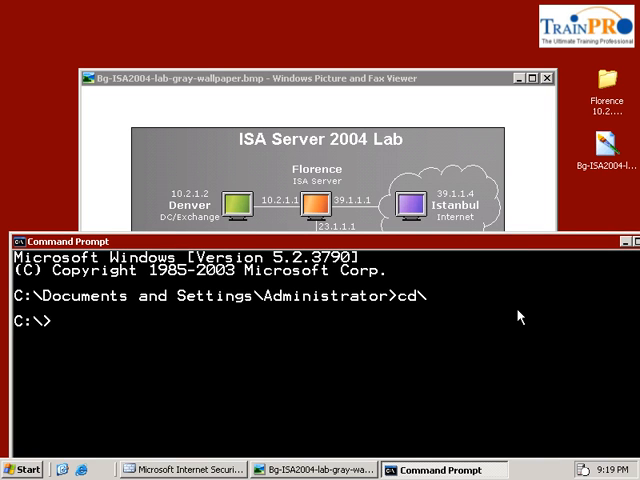
text(ftp)
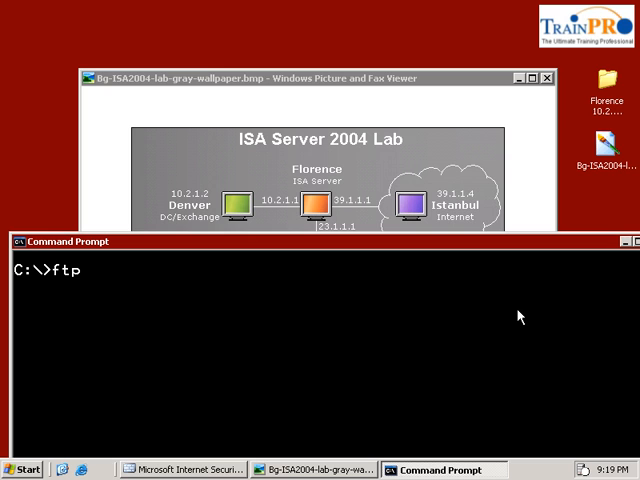
text(39.)
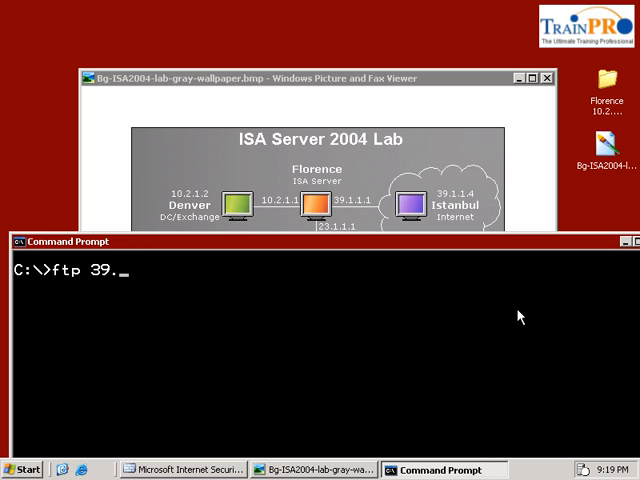
text(1.1.4)
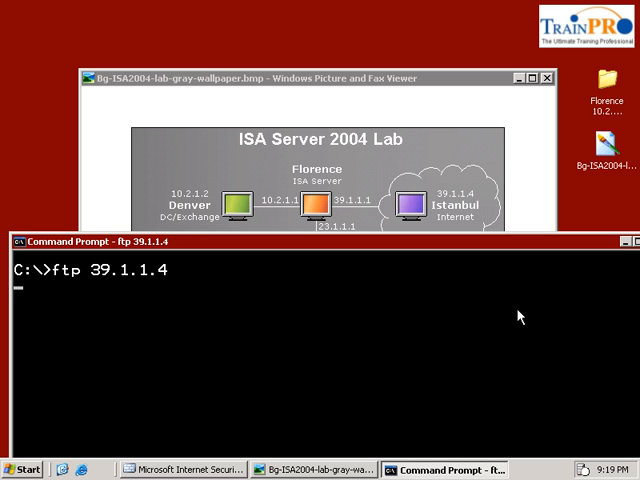
mouse_move(245, 418)
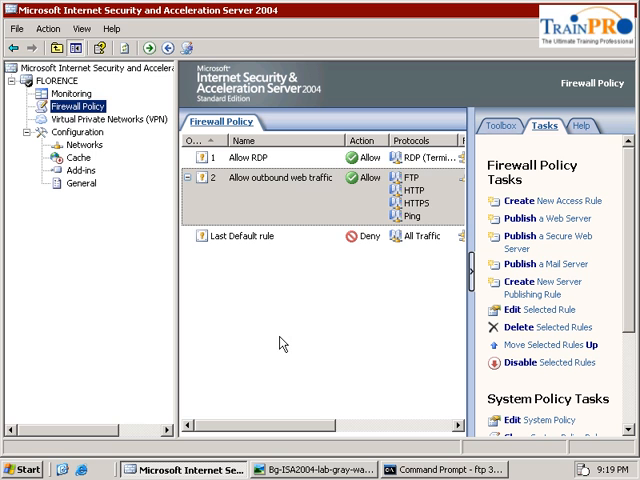
click(280, 178)
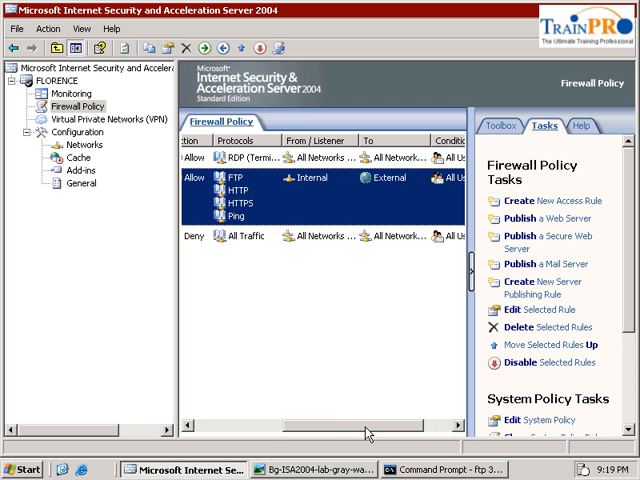
mouse_move(393, 198)
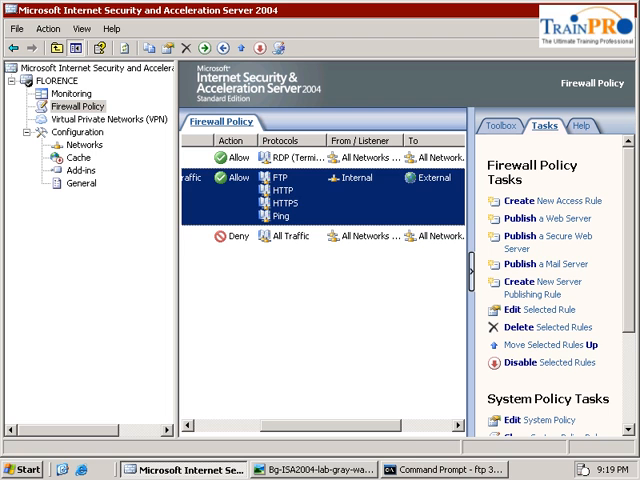
click(437, 470)
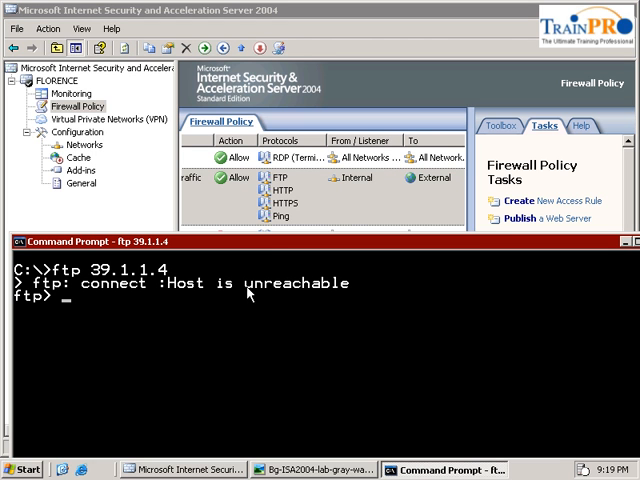
mouse_move(325, 311)
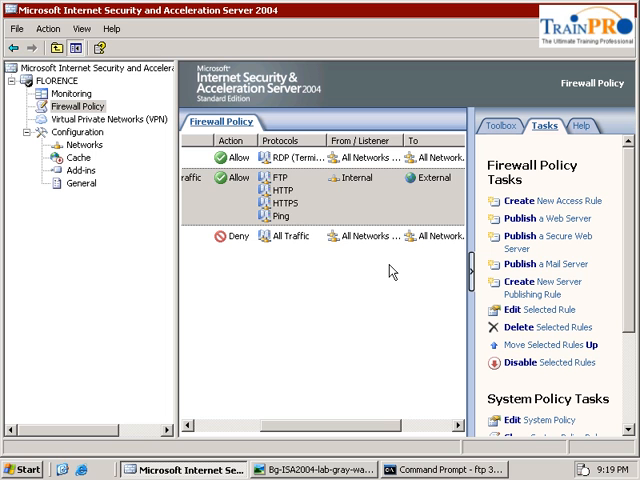
click(300, 190)
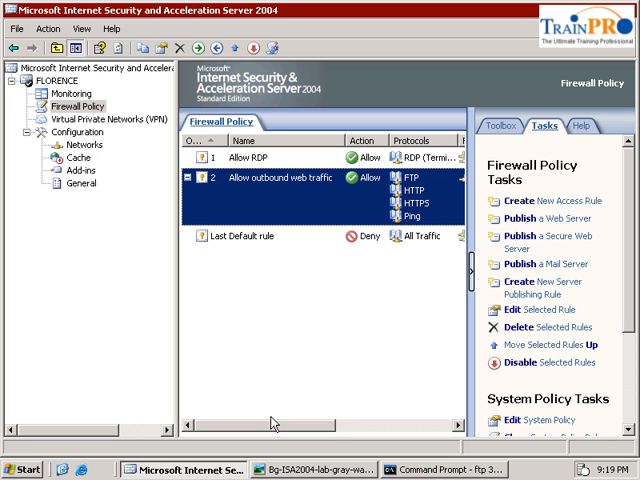
mouse_move(282, 208)
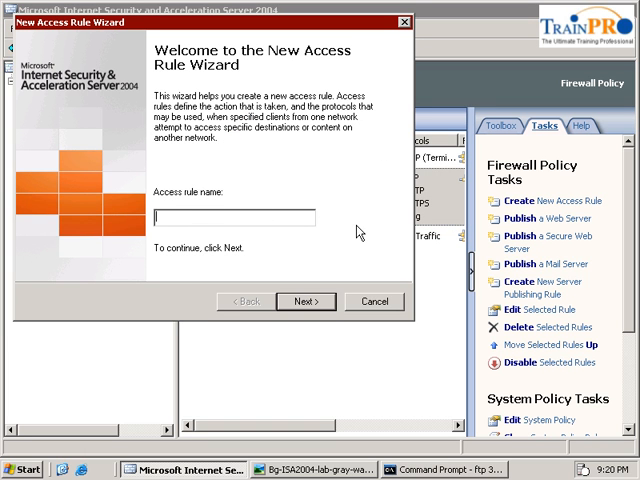
Name the new access rule 'Allow FTP From Fw' and advance to the protocols step.
text(Allow FTP From)
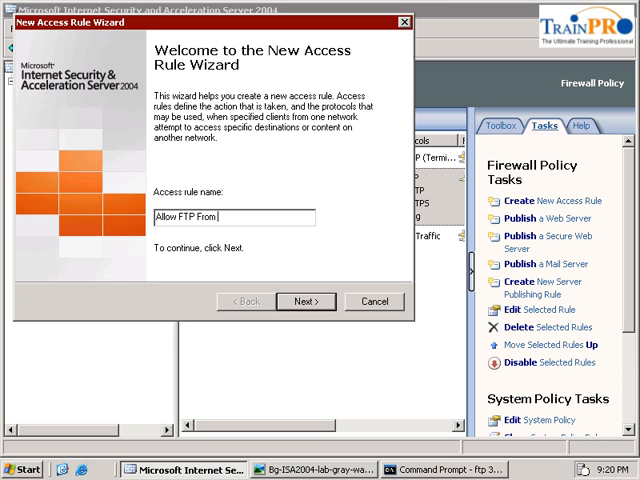
text(Fw)
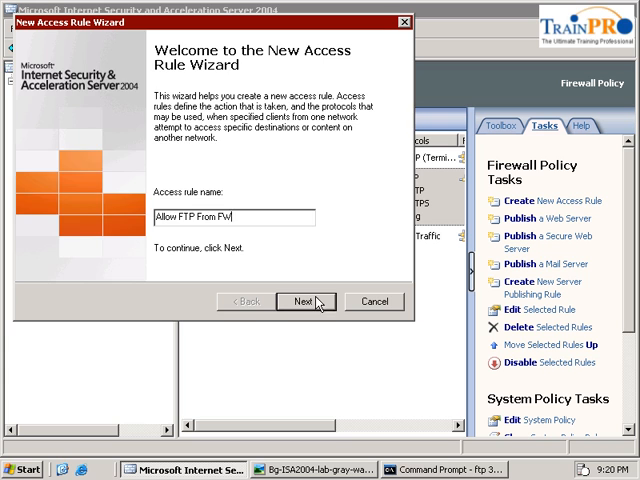
click(305, 301)
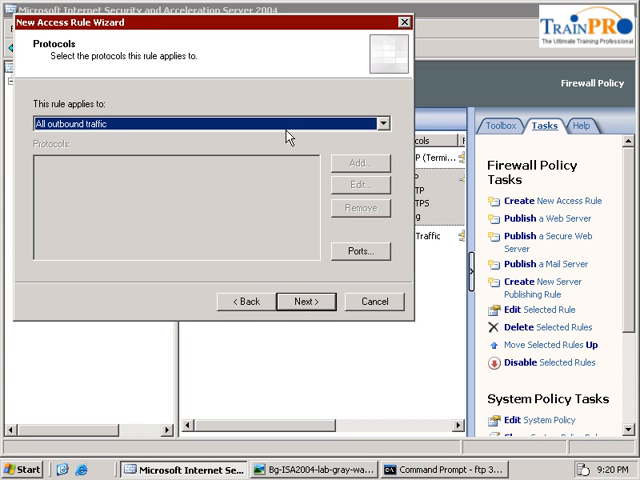
Restrict the rule to the FTP protocol only, then continue to sources.
click(200, 122)
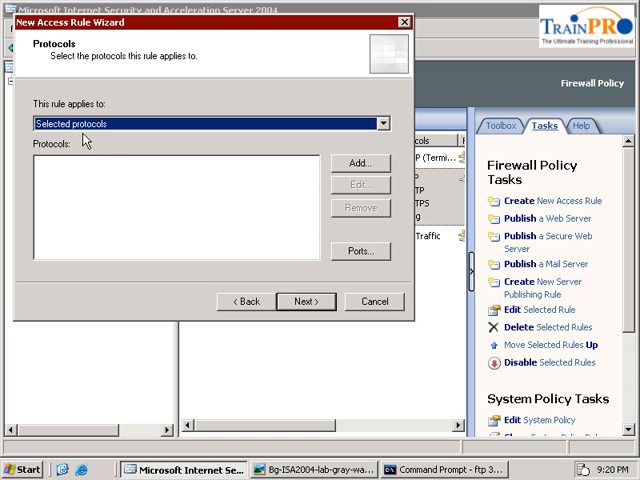
click(360, 162)
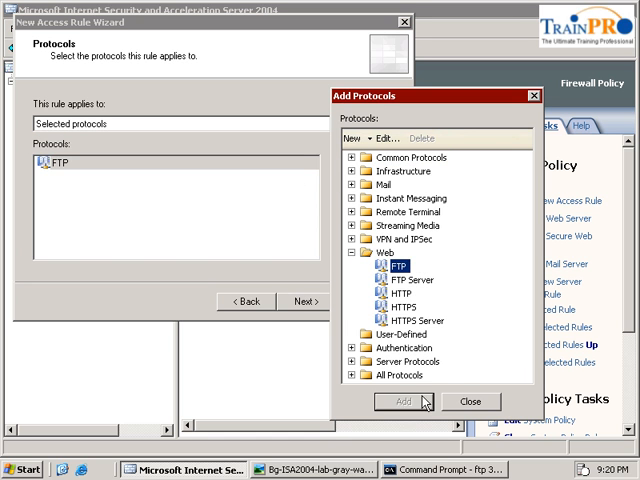
click(305, 301)
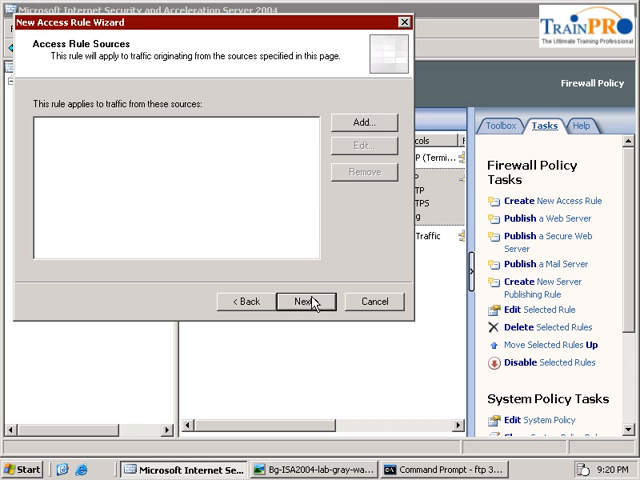
Set the rule's source to Local Host and its destination to External.
click(368, 120)
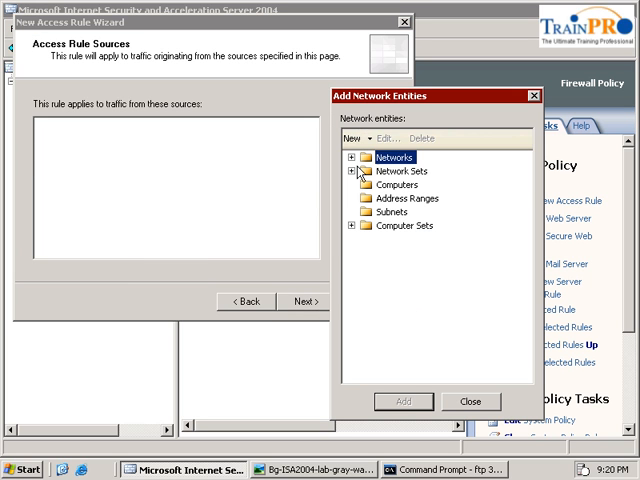
click(350, 158)
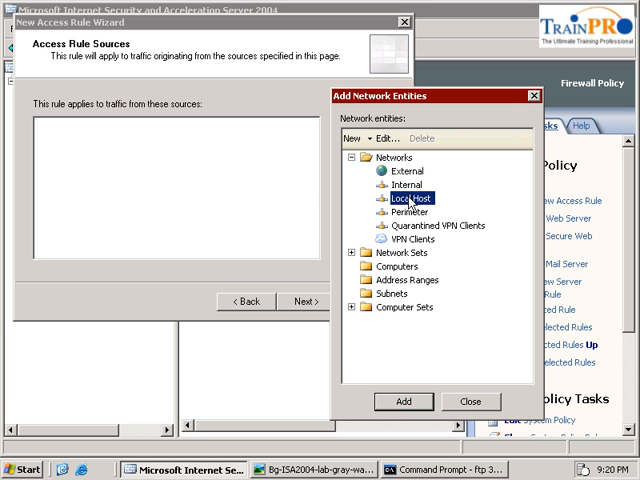
mouse_move(426, 374)
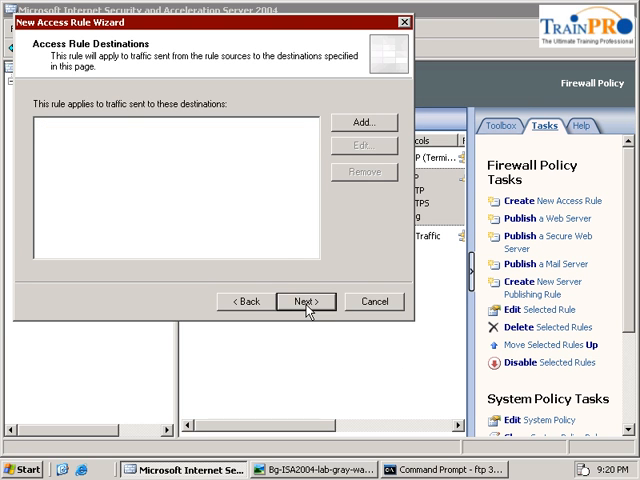
click(352, 122)
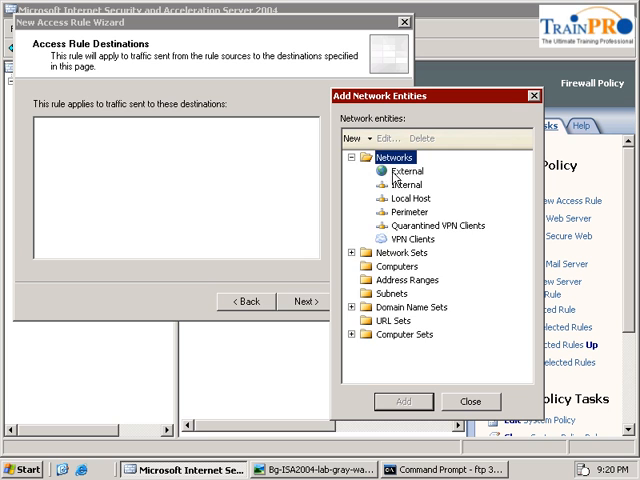
click(470, 401)
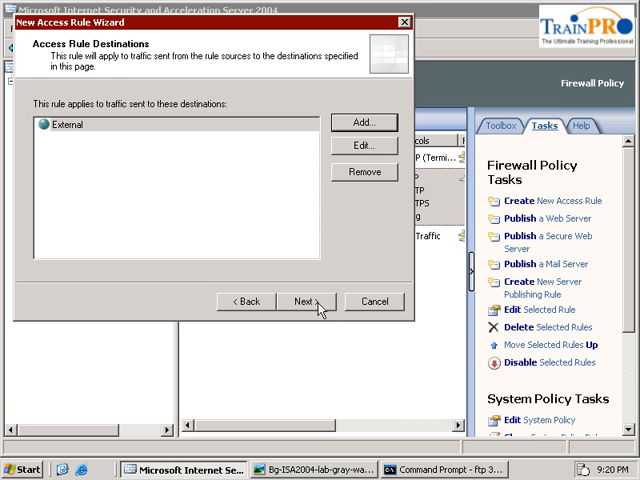
click(306, 301)
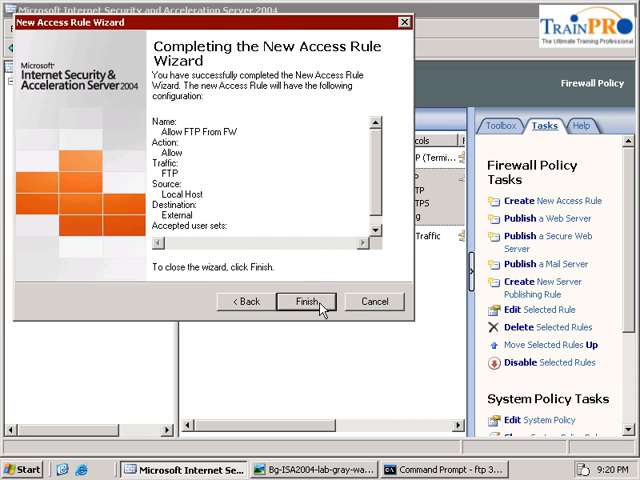
Finish the Allow FTP From FW rule and apply the new firewall configuration.
click(306, 301)
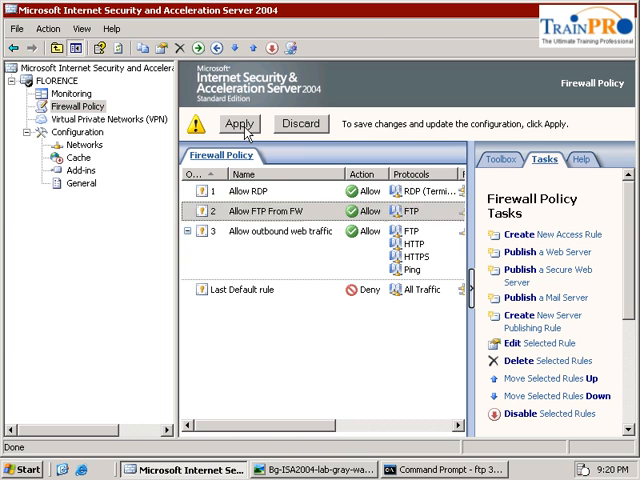
click(239, 124)
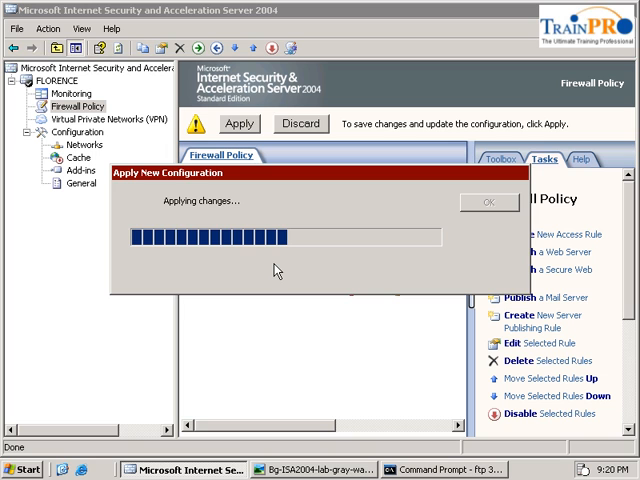
mouse_move(320, 290)
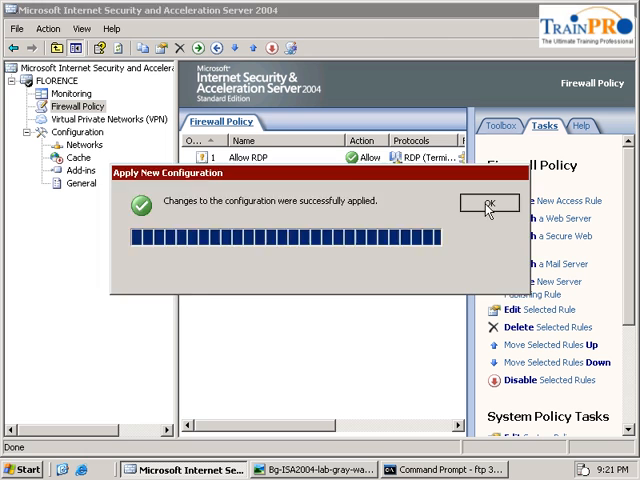
click(486, 202)
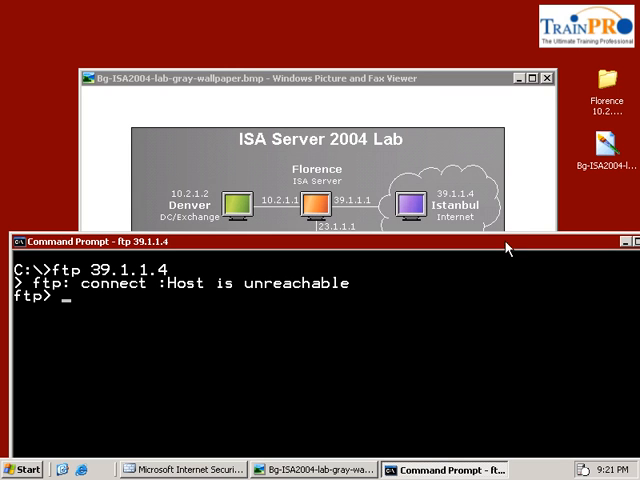
mouse_move(509, 289)
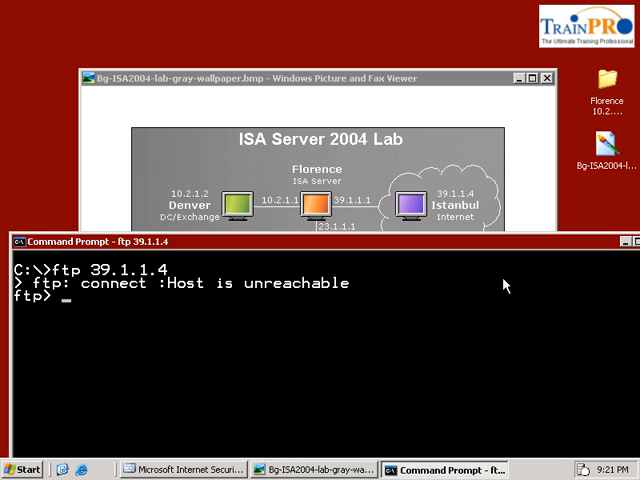
Reconnect FTP to 39.1.1.4, log in as anonymous, then quit and clear the screen.
text(bye)
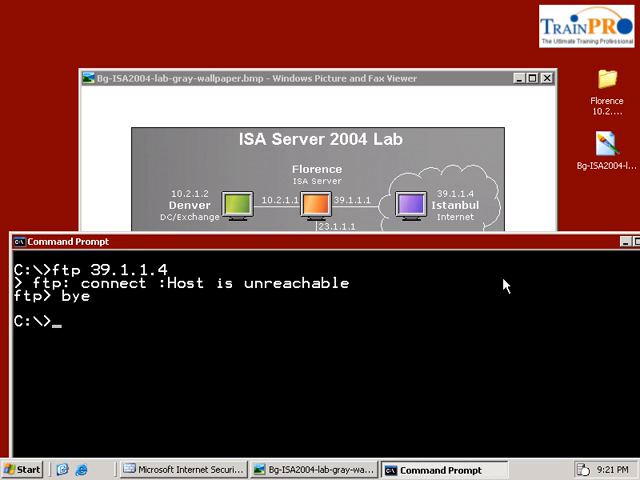
text(ftp 39.1.1.4)
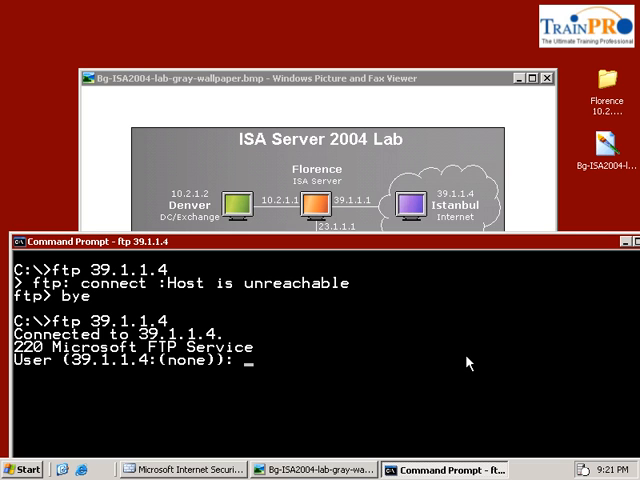
text(anonymous)
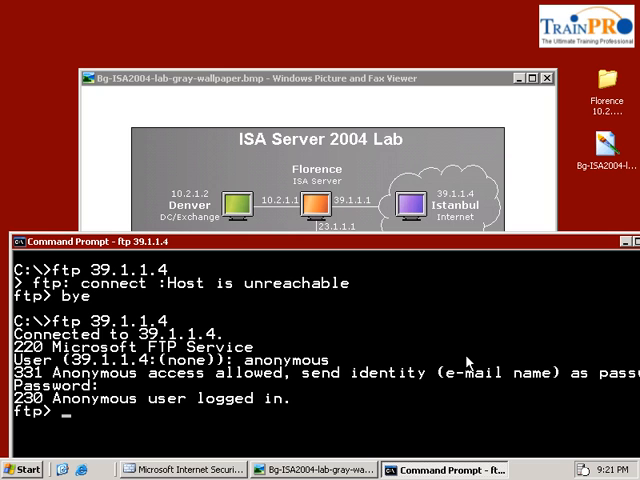
text(b)
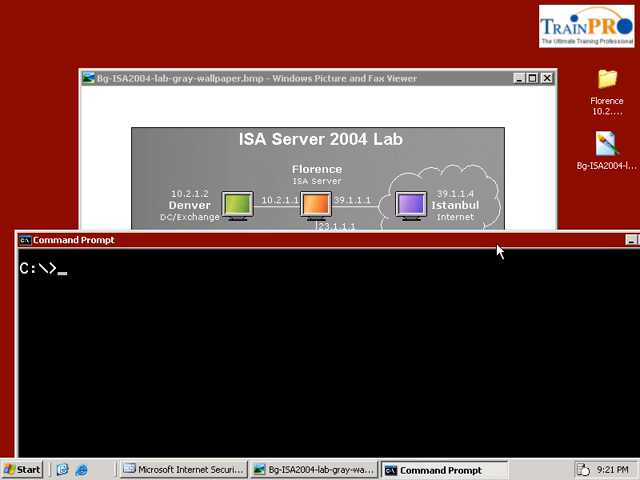
Begin typing a ping to 39.1 in Command Prompt.
text(ping)
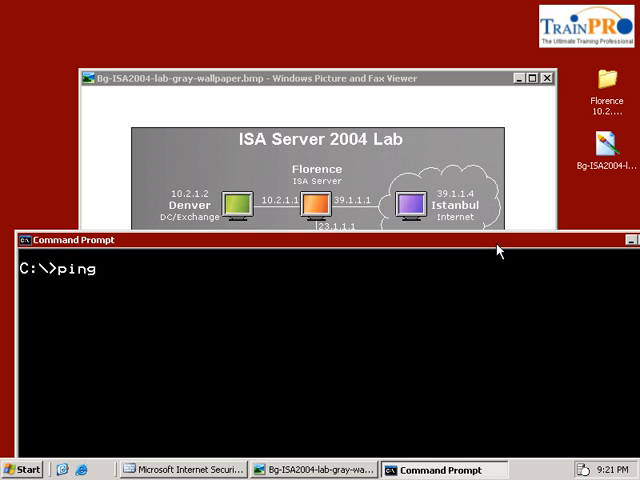
text(39.1)
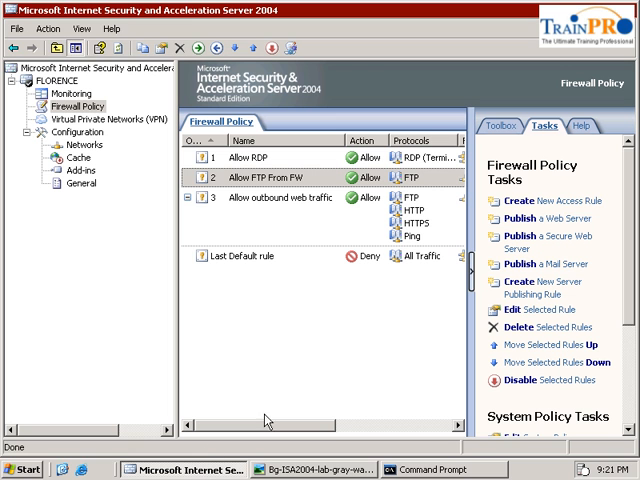
mouse_move(630, 230)
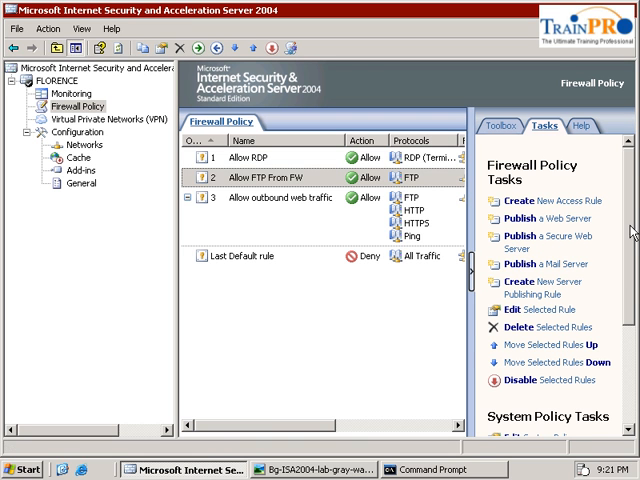
Show system policy rules and view the Microsoft Error Reporting sites domain name set.
scroll(down, 3)
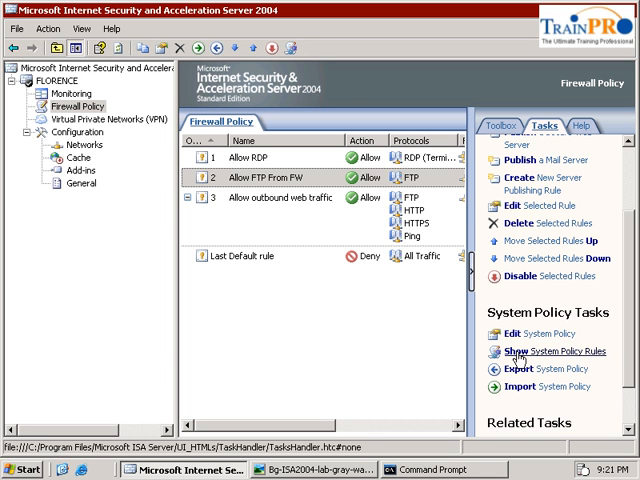
click(557, 351)
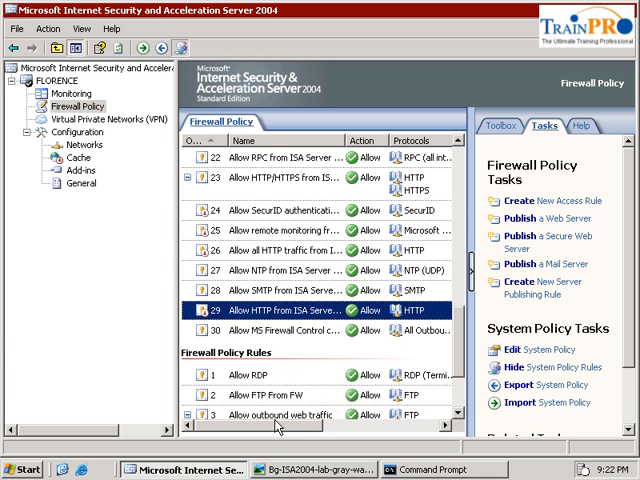
scroll(right, 3)
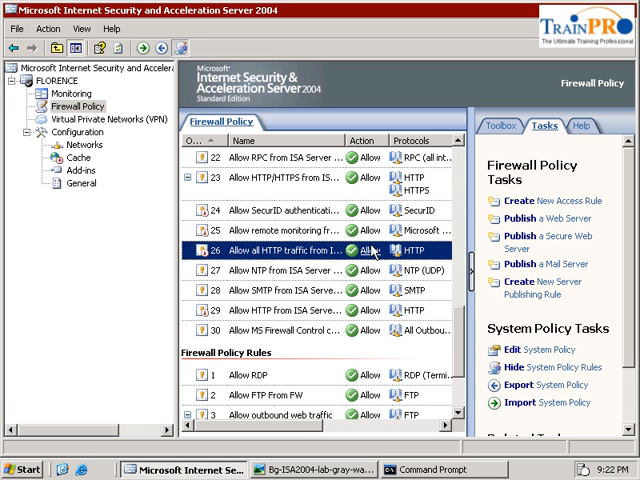
mouse_move(373, 328)
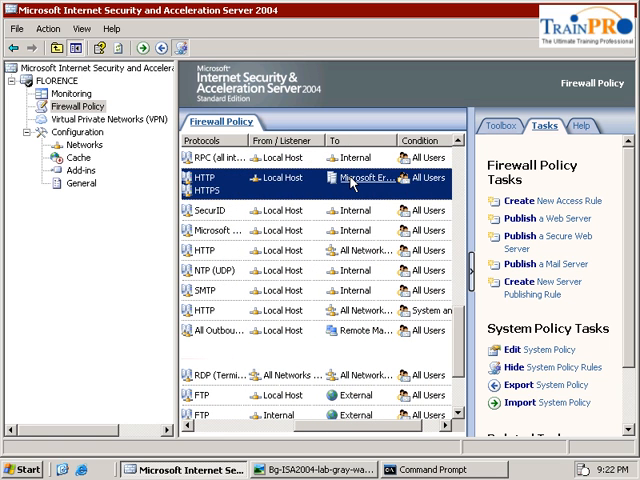
double_click(365, 178)
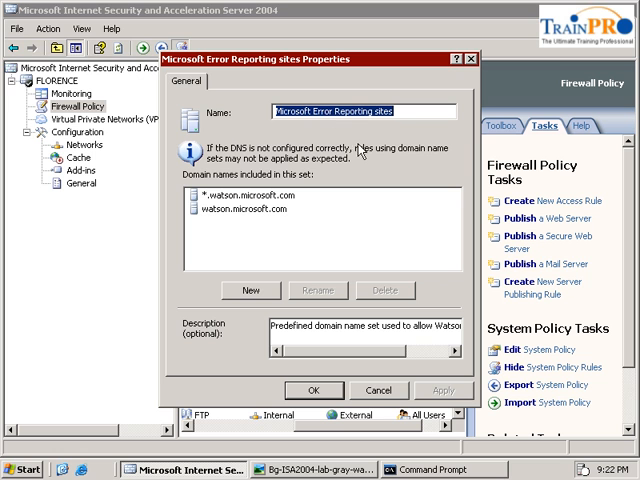
mouse_move(250, 228)
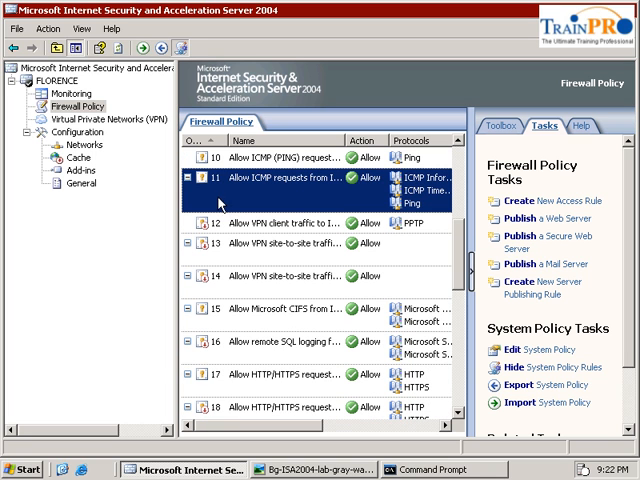
mouse_move(264, 192)
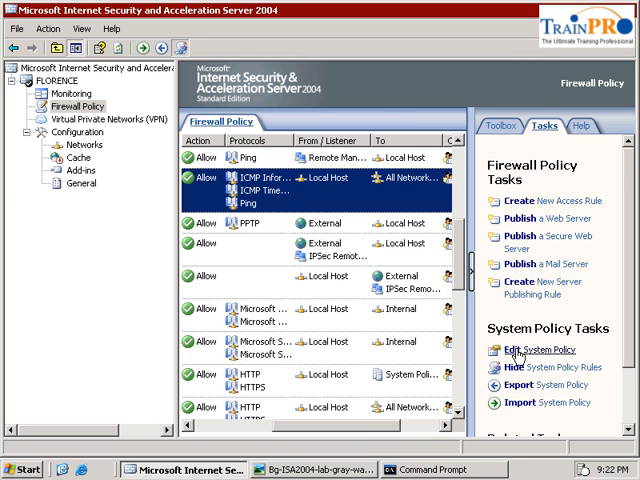
Choose Edit System Policy from the System Policy Tasks pane.
click(515, 349)
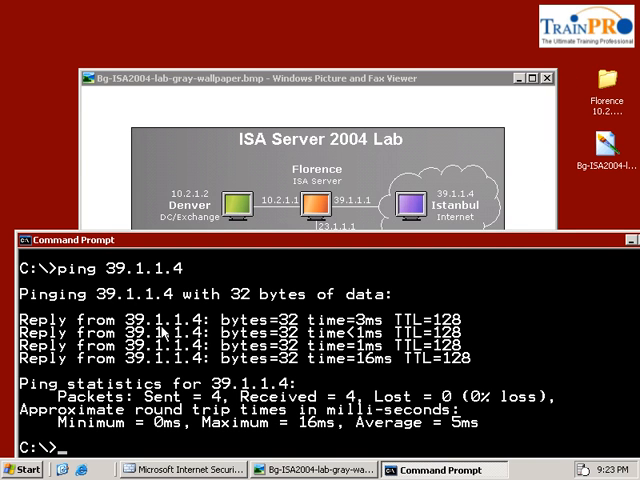
Clear the screen and ping the internal host 10.2.1.2.
text(c)
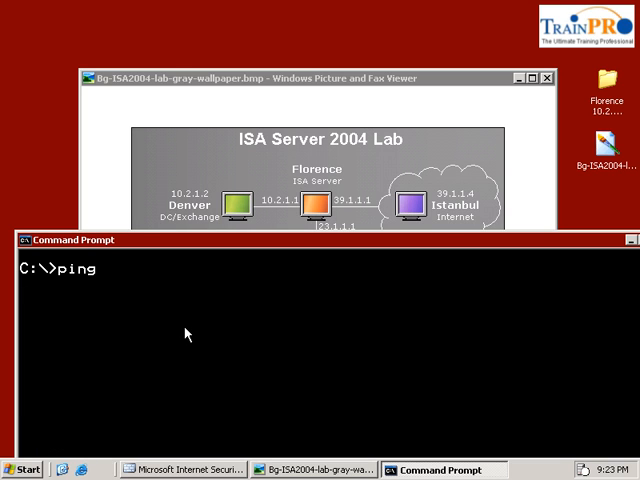
text(10.)
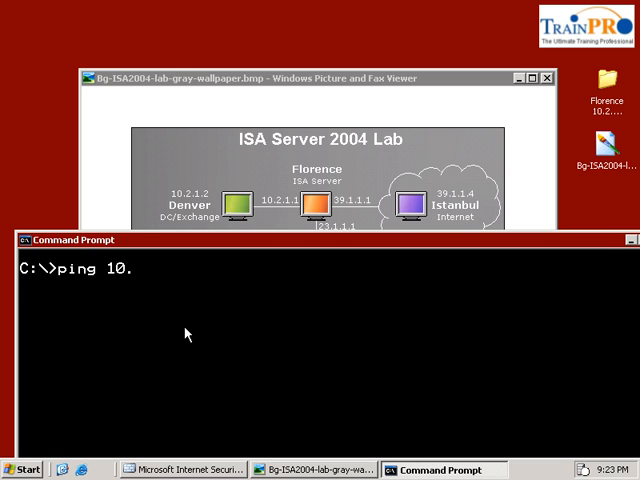
text(2.1.2)
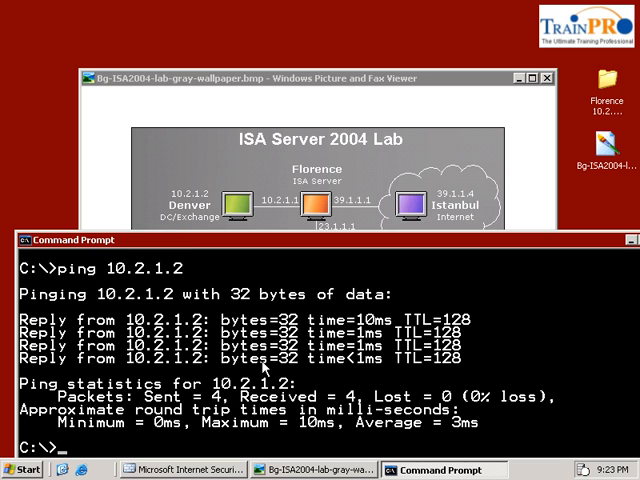
mouse_move(503, 361)
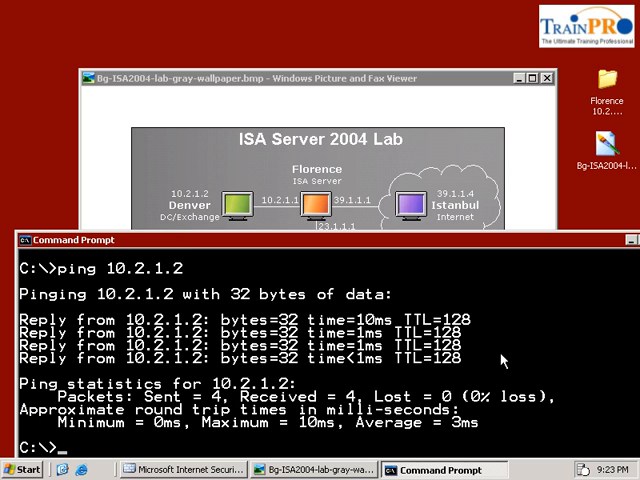